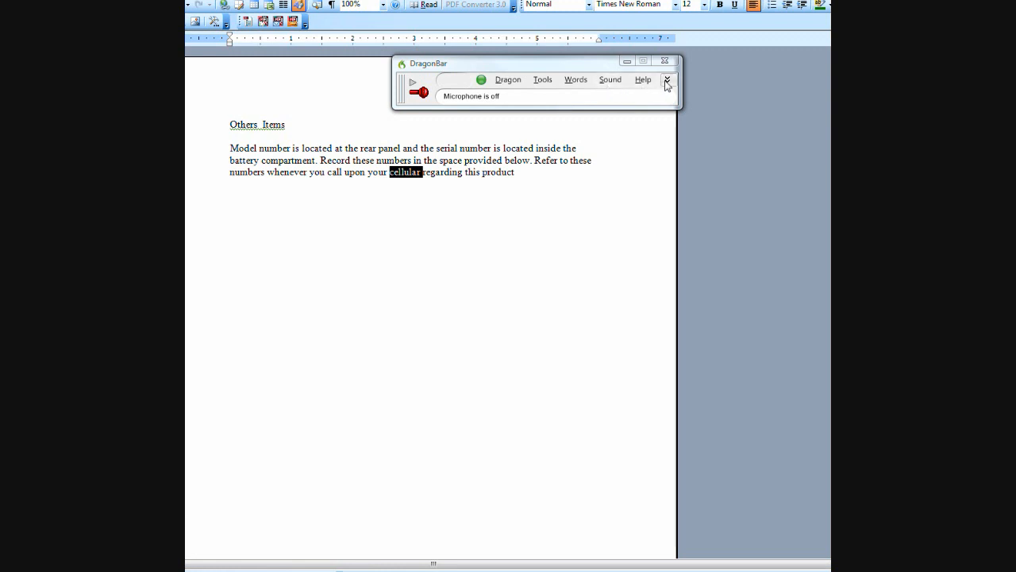
# Step: Expand the DragonBar to reveal its Correction, playback and Transcribe buttons
pyautogui.click(668, 79)
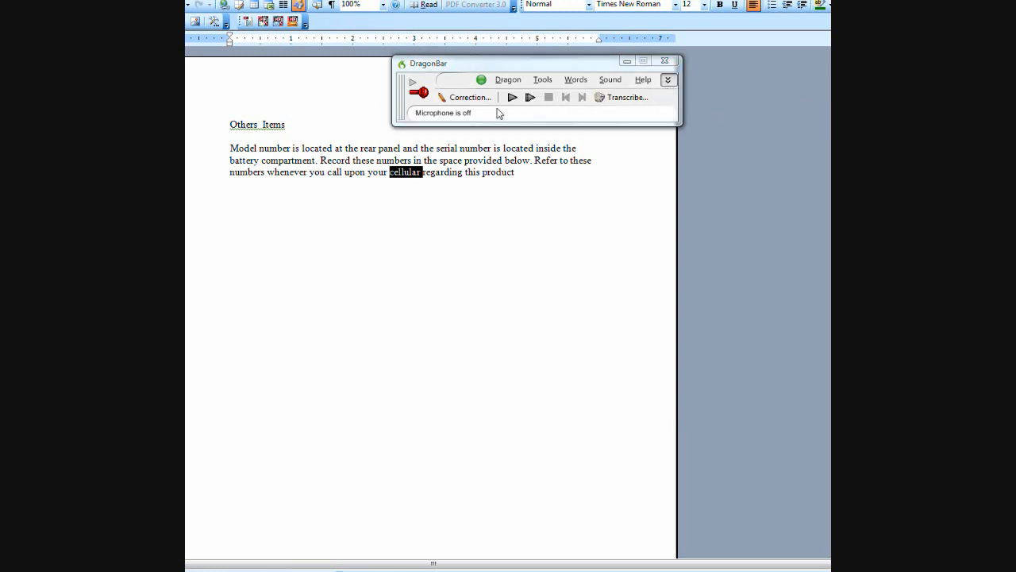
pyautogui.click(467, 96)
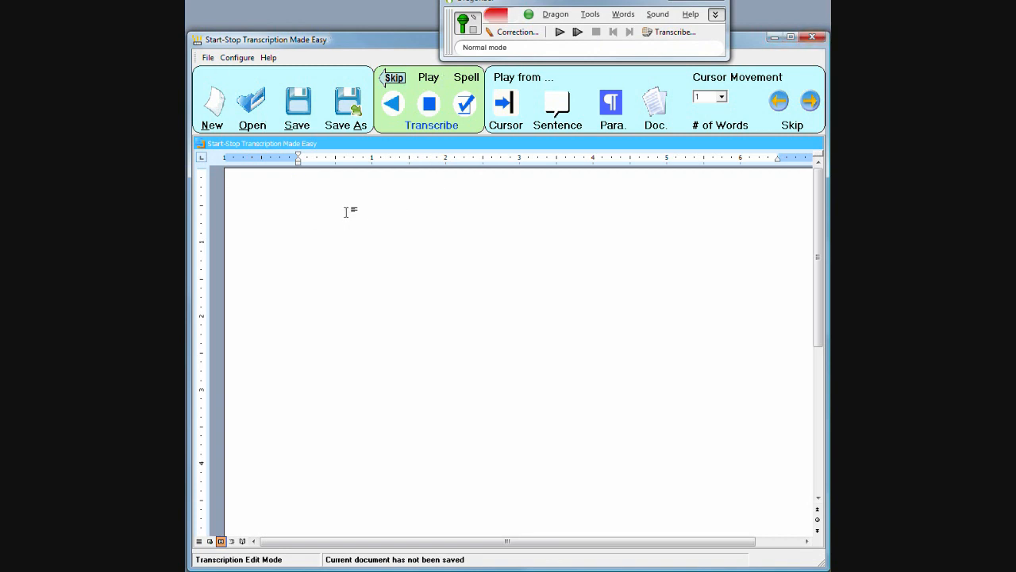
pyautogui.moveTo(382, 207)
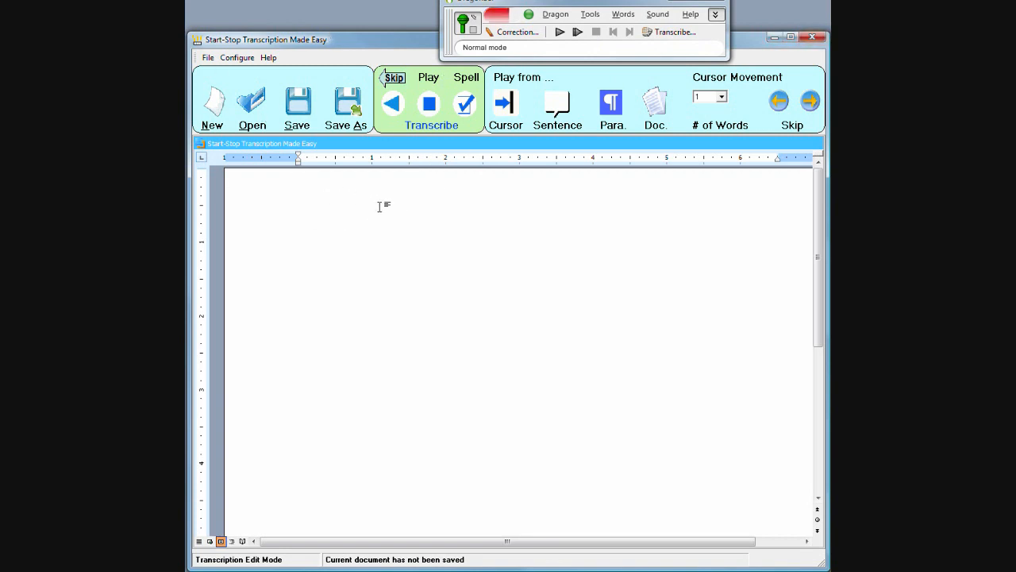
pyautogui.moveTo(487, 258)
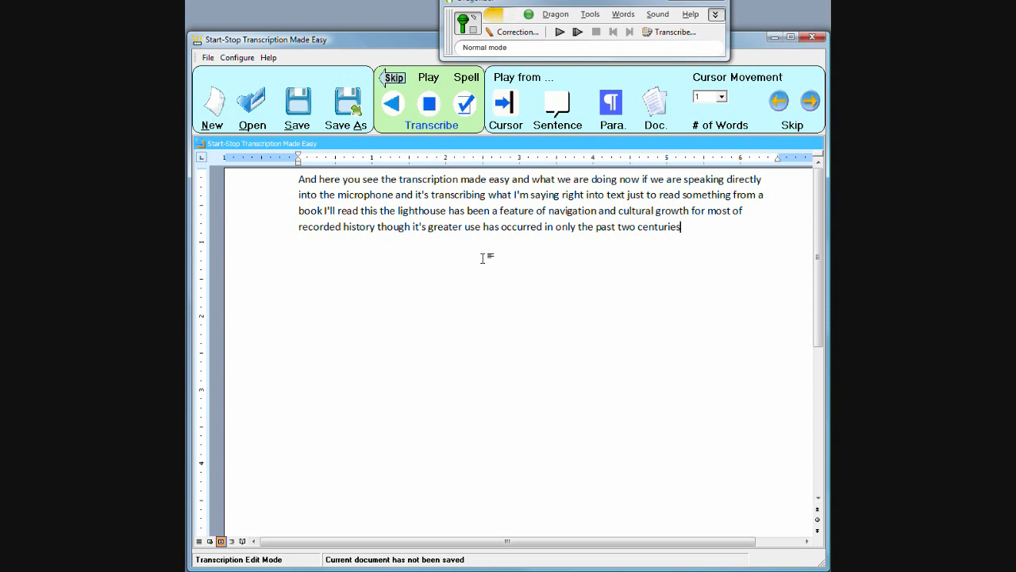
# Step: Dictate the lighthouse navigation-aid passage and place the cursor after 'ships'
pyautogui.write('This proliferation as an aid to navigation has sometimes follow that sometimes led to technological advance of methods for providing light of enough intensity and a height sufficiently above sea level')
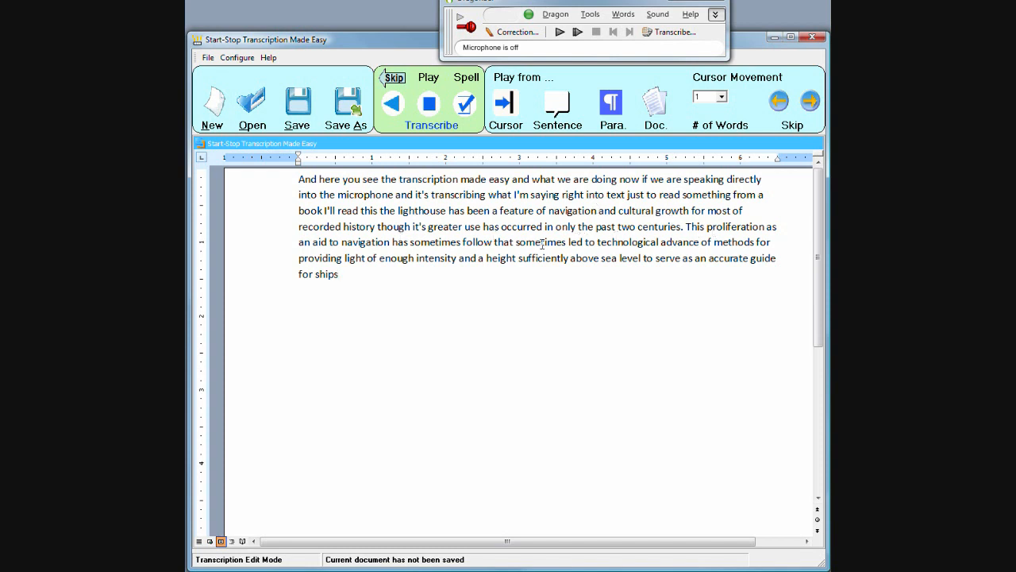
pyautogui.click(339, 274)
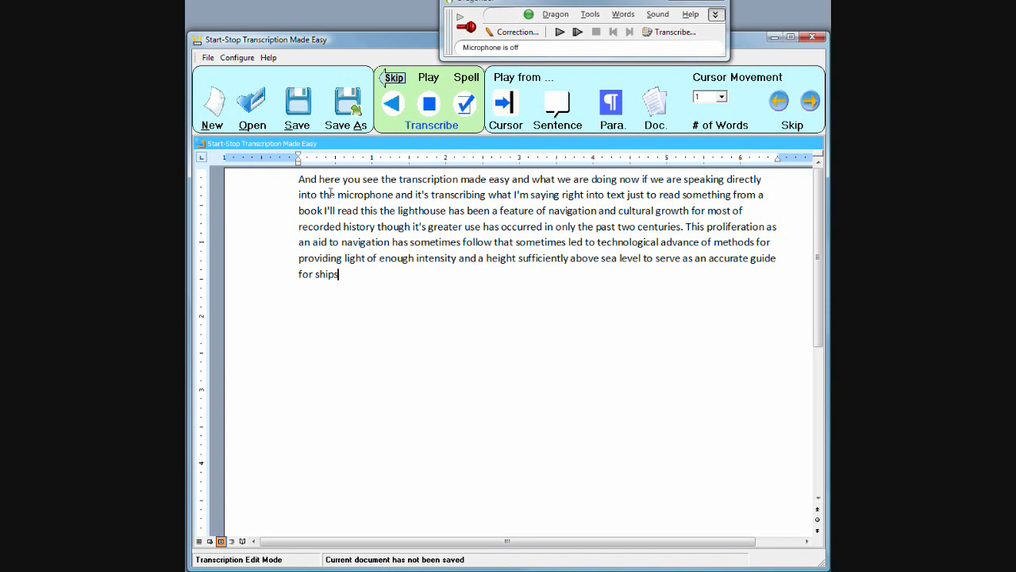
pyautogui.moveTo(321, 179)
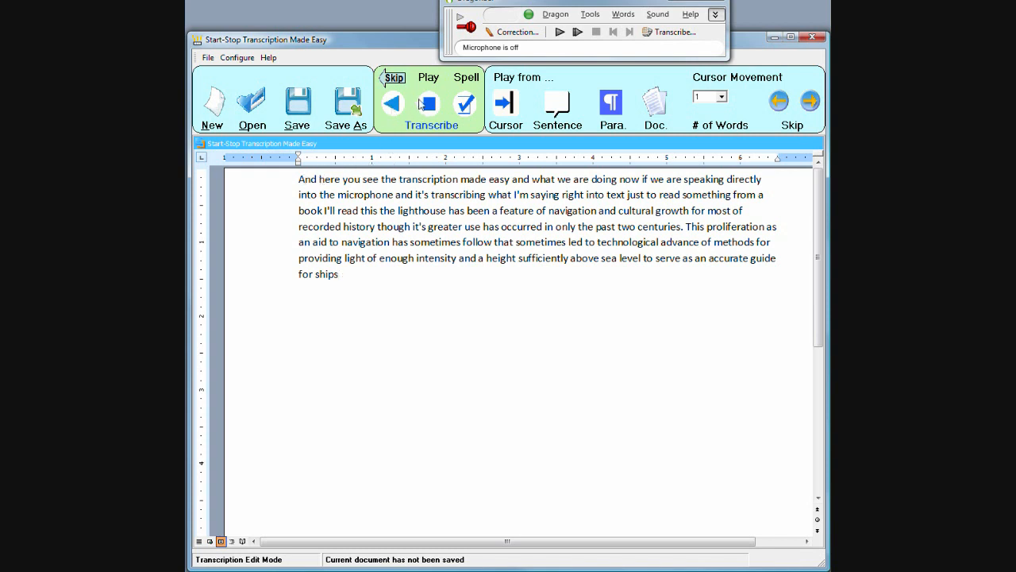
# Step: Play back the dictation with word highlighting, then open Spell on 'cultural growth'
pyautogui.click(427, 104)
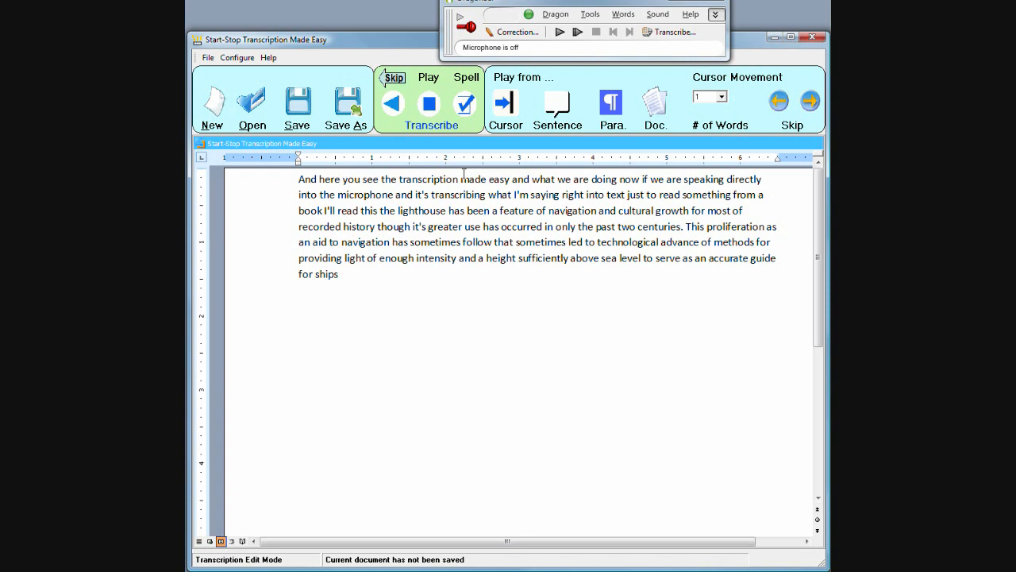
pyautogui.click(428, 104)
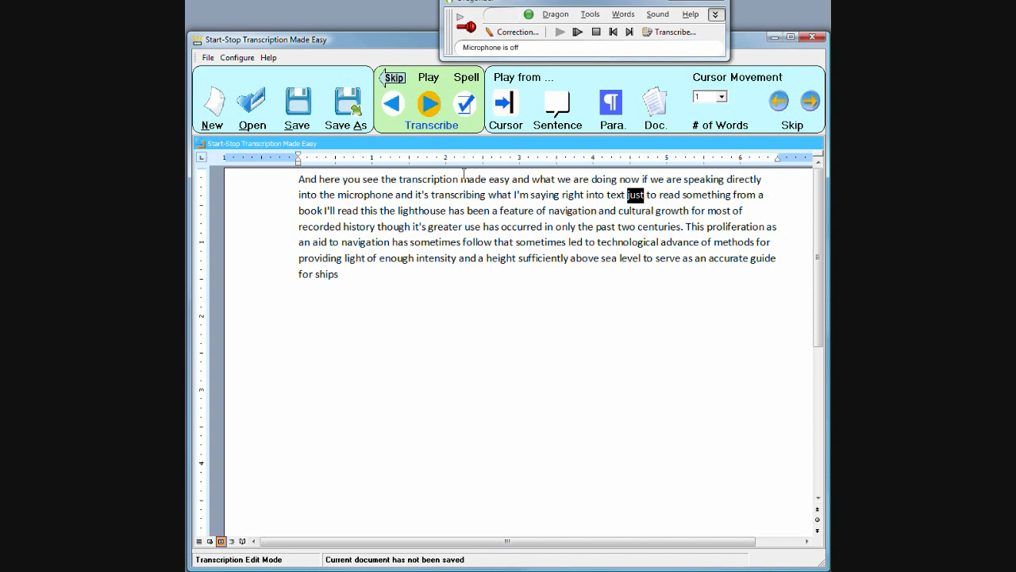
pyautogui.click(395, 77)
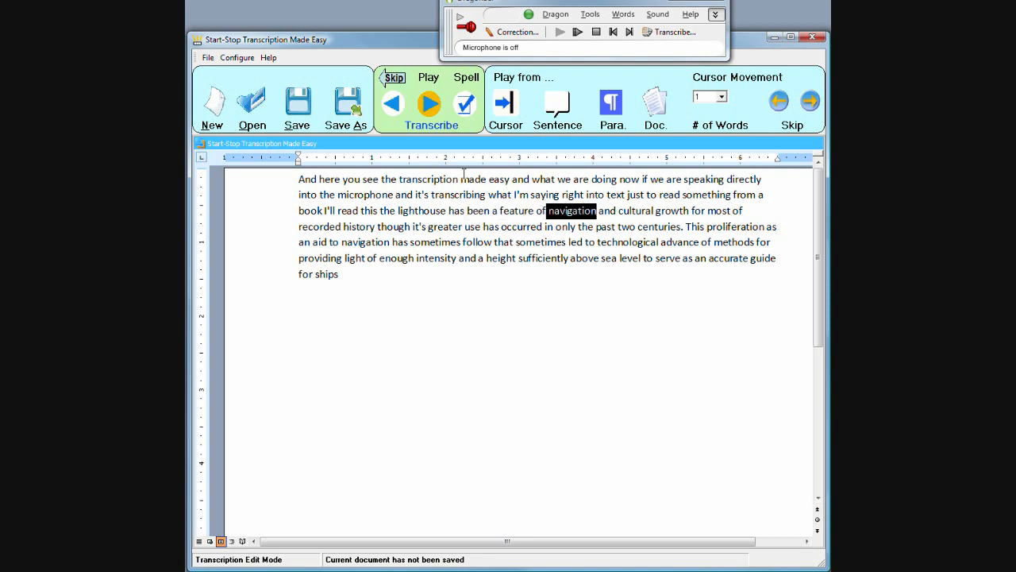
pyautogui.click(429, 104)
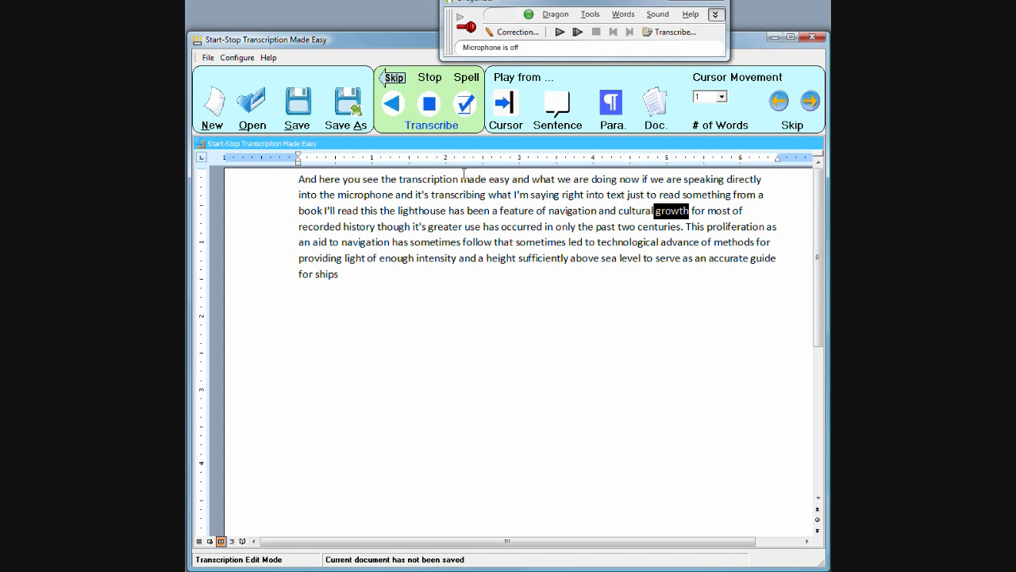
pyautogui.click(466, 77)
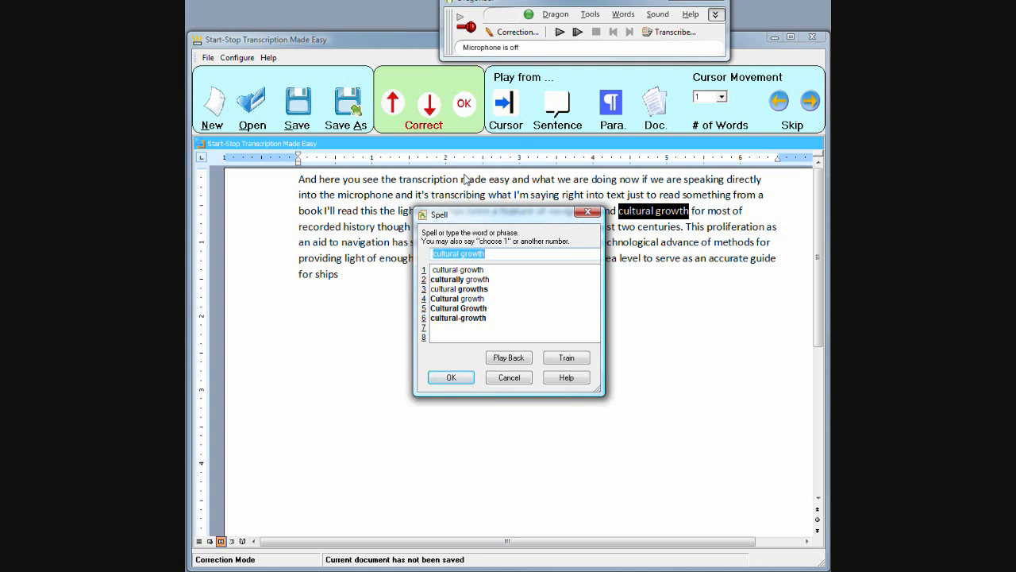
# Step: Correct the text to 'Cultural growth', resume playback, and respell 'greater' as 'It's Greater'
pyautogui.click(457, 297)
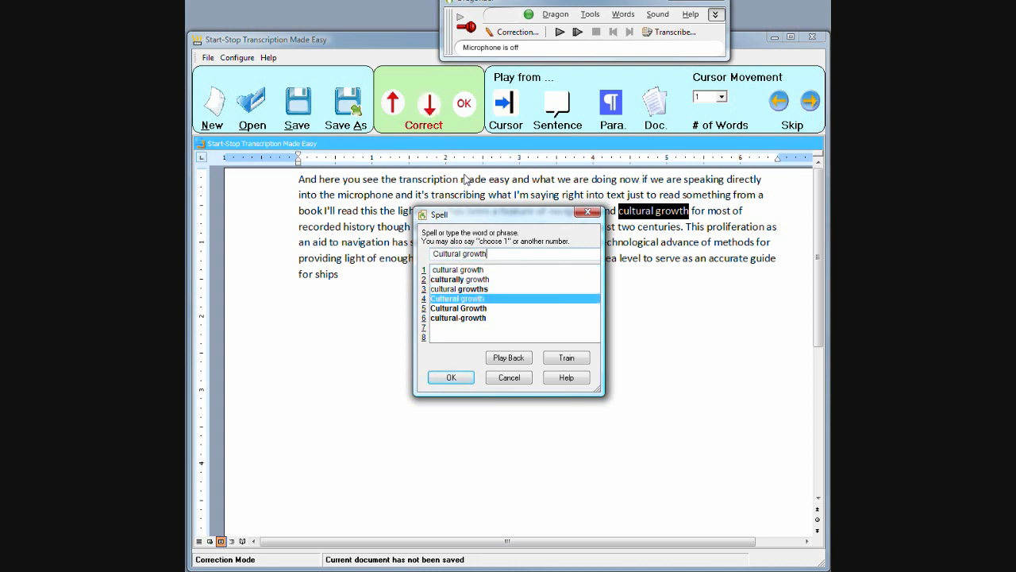
pyautogui.click(450, 377)
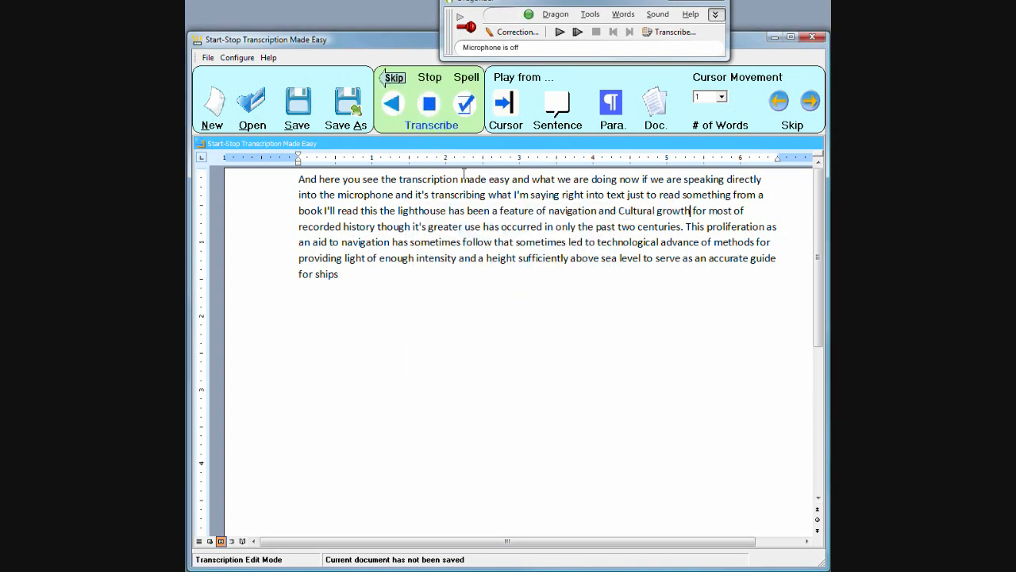
pyautogui.click(428, 104)
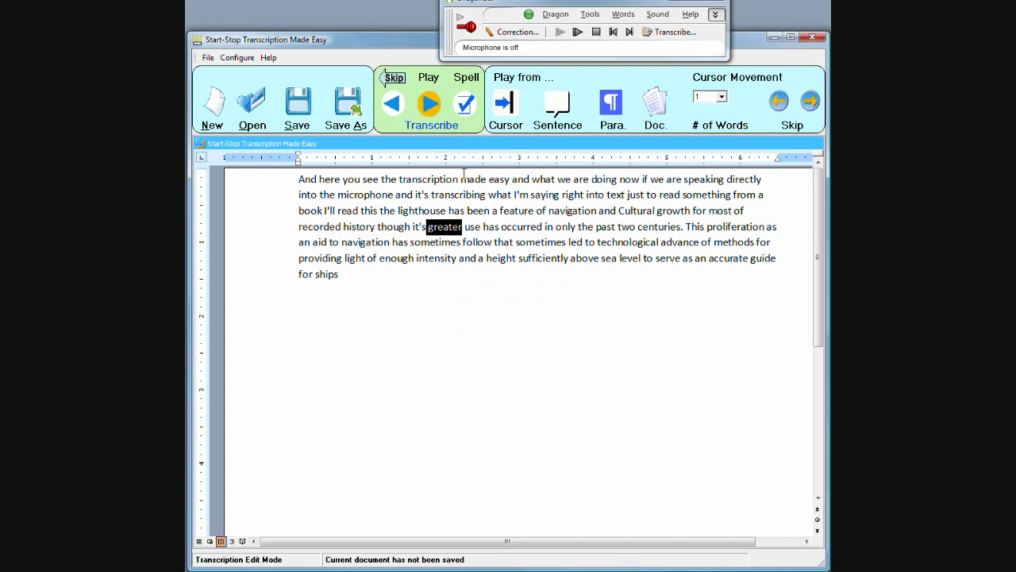
pyautogui.click(429, 104)
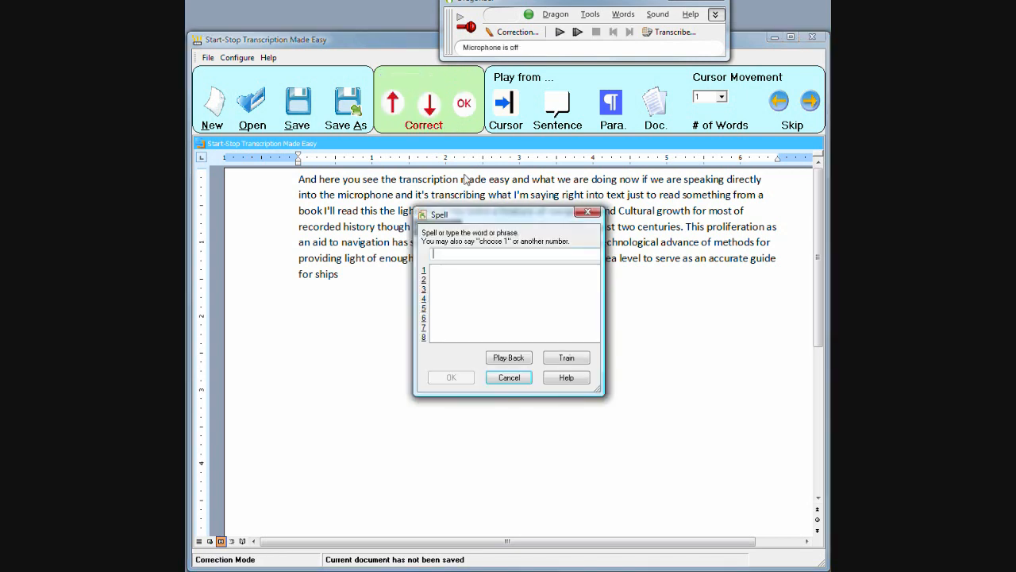
pyautogui.write('its greater')
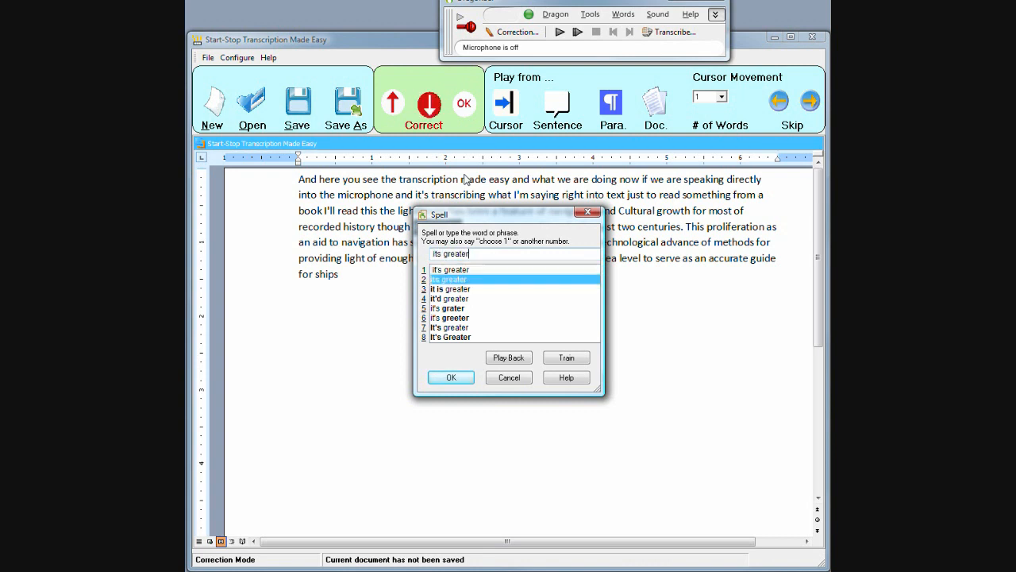
pyautogui.click(449, 337)
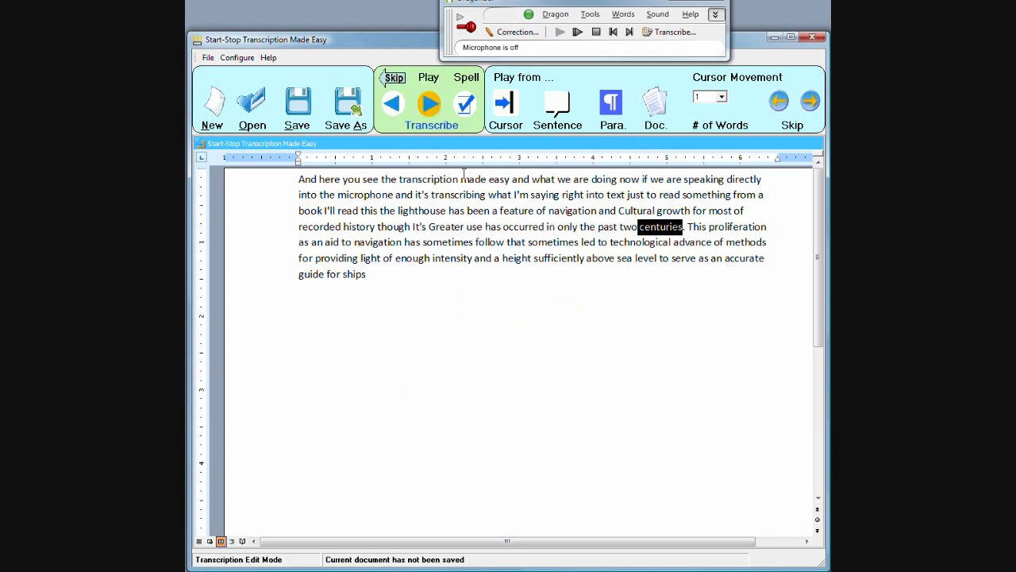
# Step: Resume dictation playback from the word 'centuries'
pyautogui.click(428, 104)
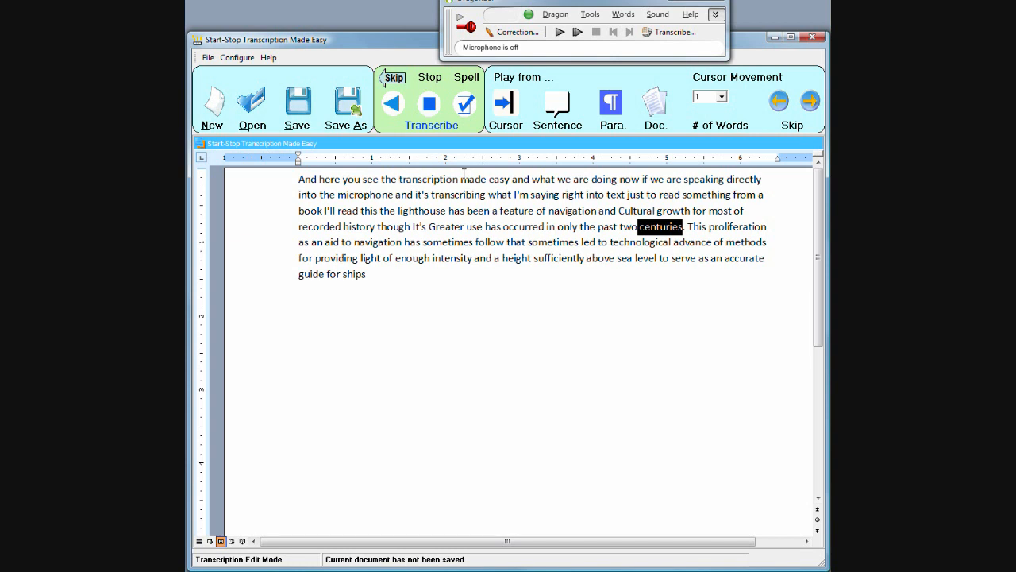
pyautogui.moveTo(469, 169)
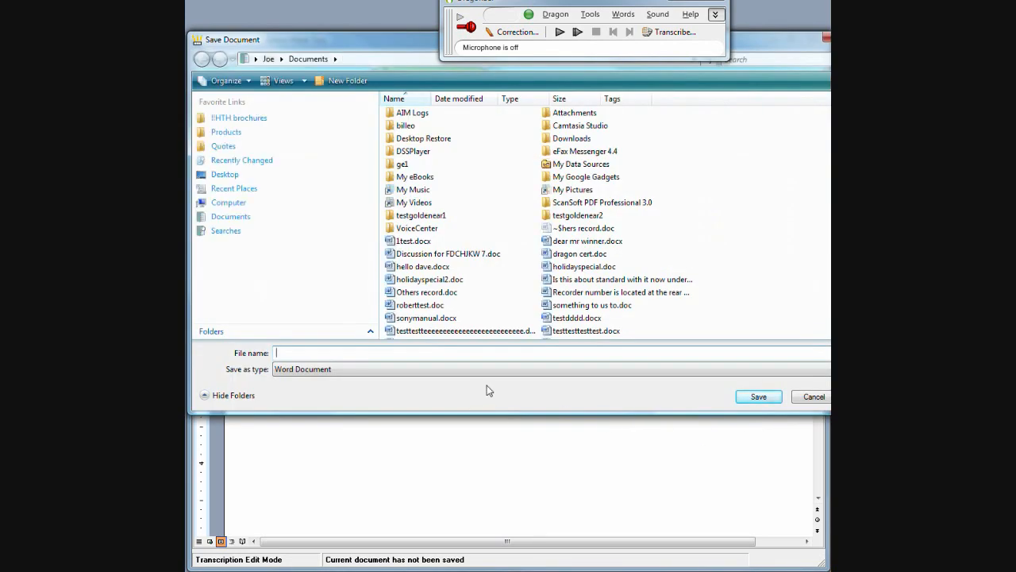
# Step: Enter 'lightho' as the file name for saving the lighthouse dictation
pyautogui.write('lightho')
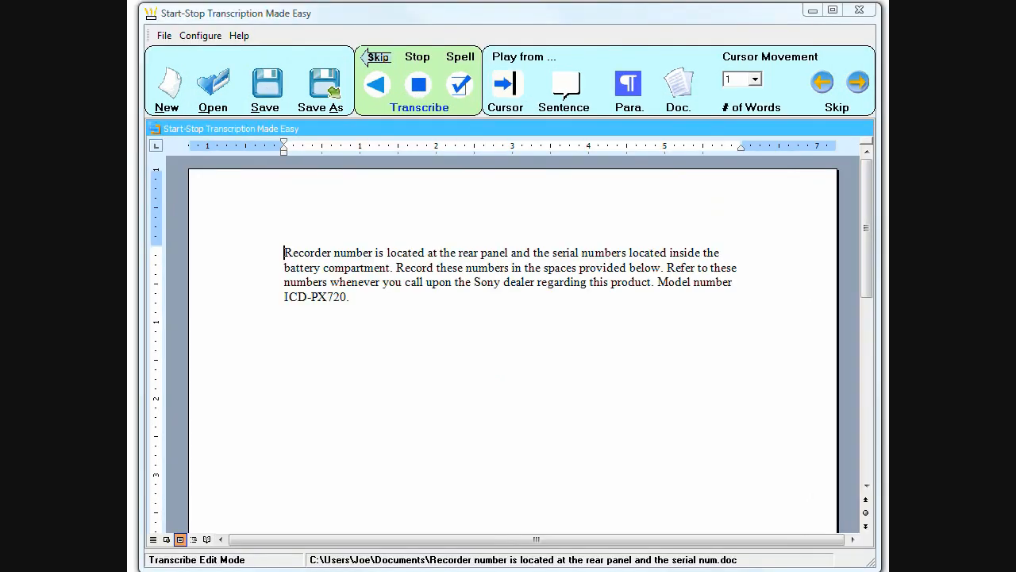
pyautogui.moveTo(273, 232)
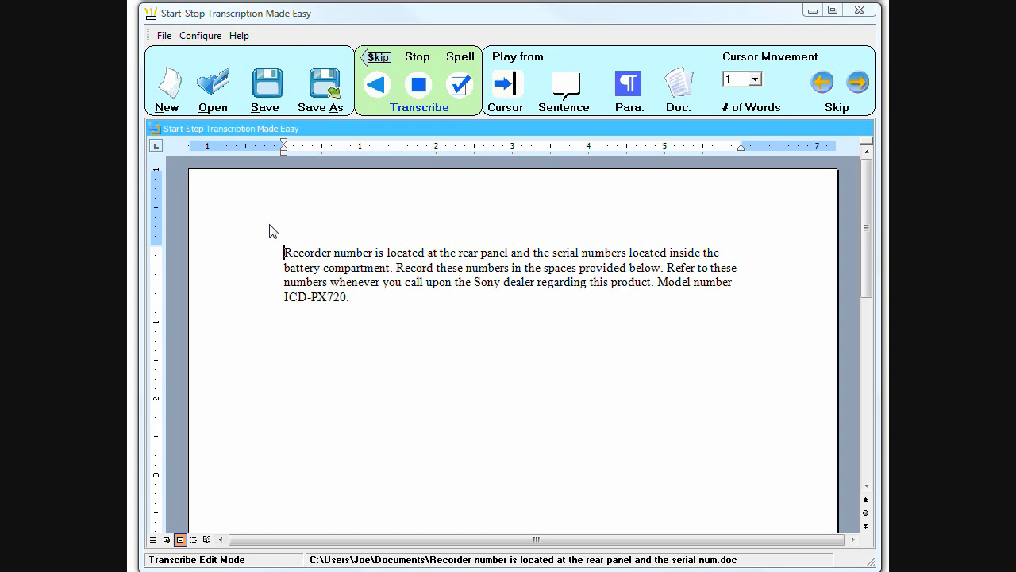
pyautogui.moveTo(471, 231)
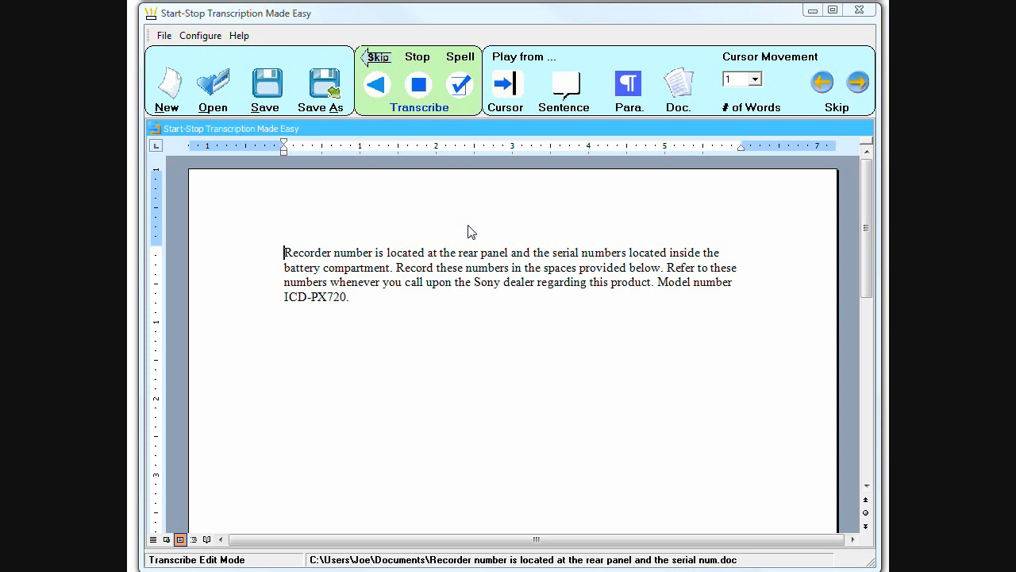
pyautogui.moveTo(220, 51)
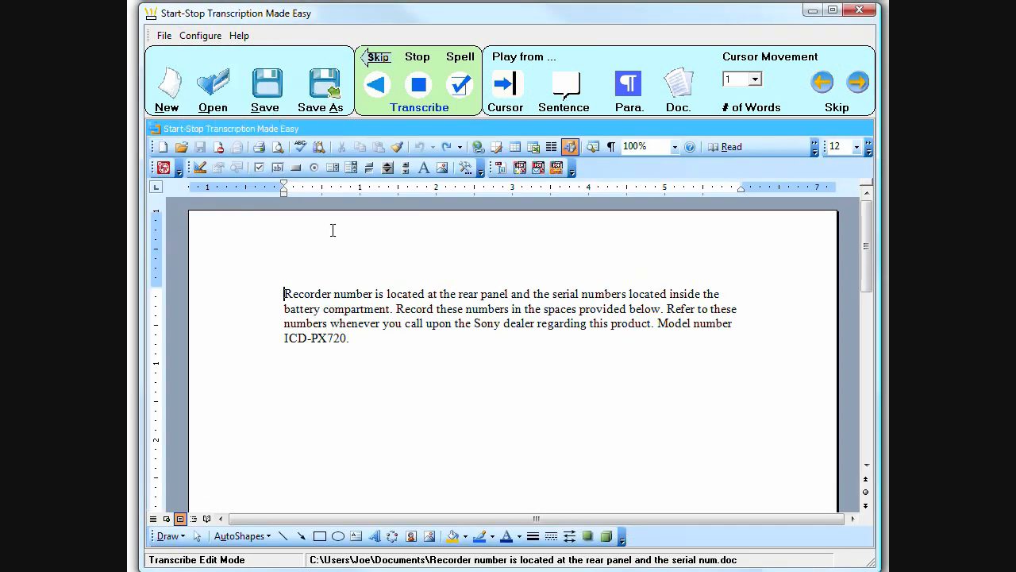
pyautogui.moveTo(347, 286)
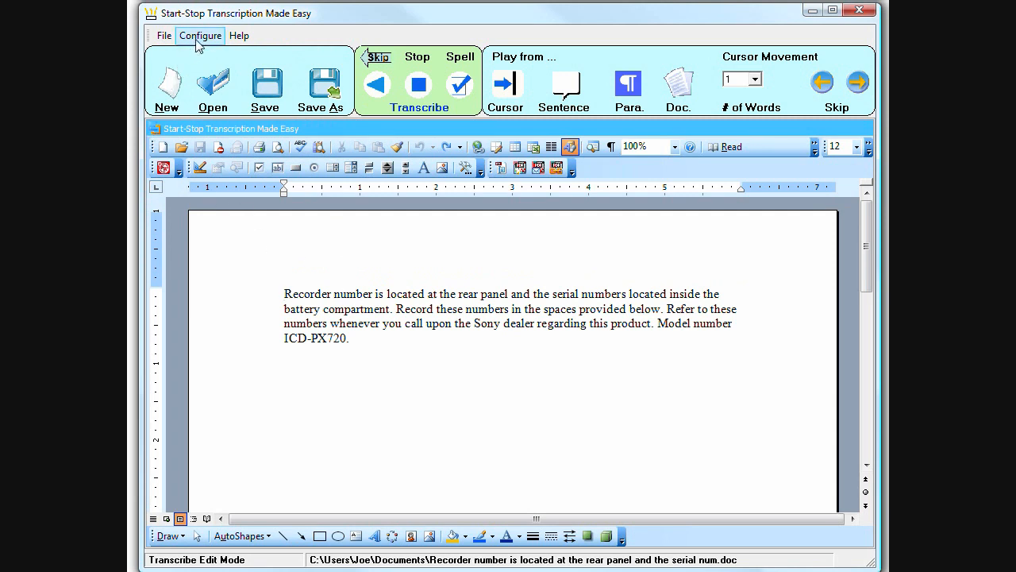
pyautogui.click(200, 35)
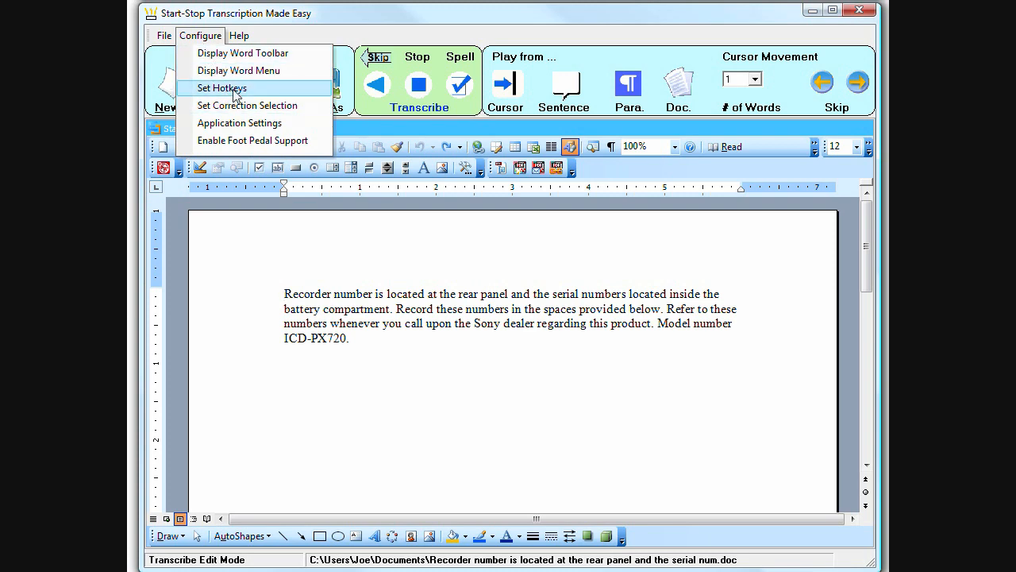
pyautogui.click(220, 88)
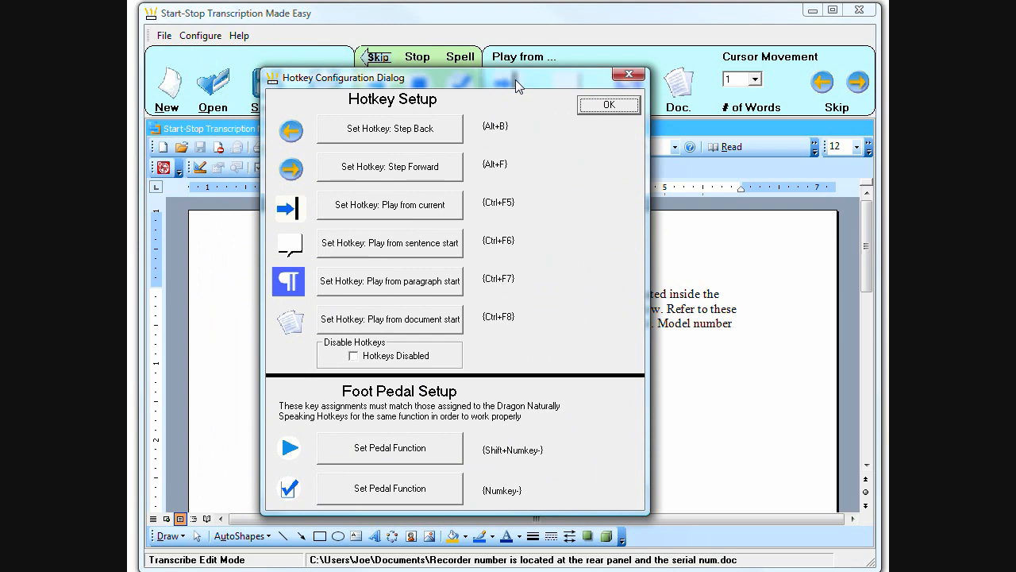
pyautogui.click(608, 105)
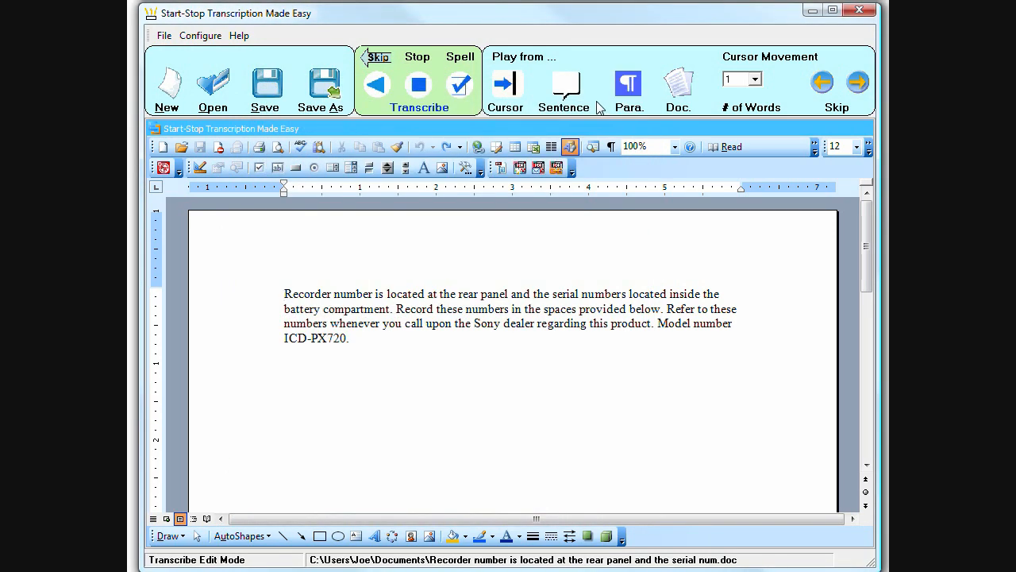
# Step: Open the lighthouse dictation .doc with its audio and start word-highlighted playback
pyautogui.click(167, 83)
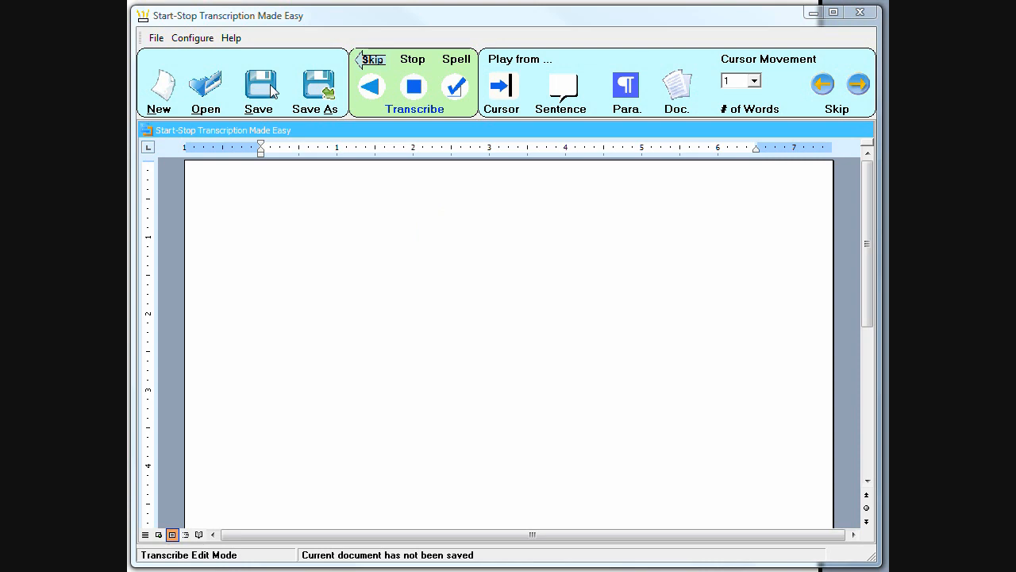
pyautogui.click(205, 85)
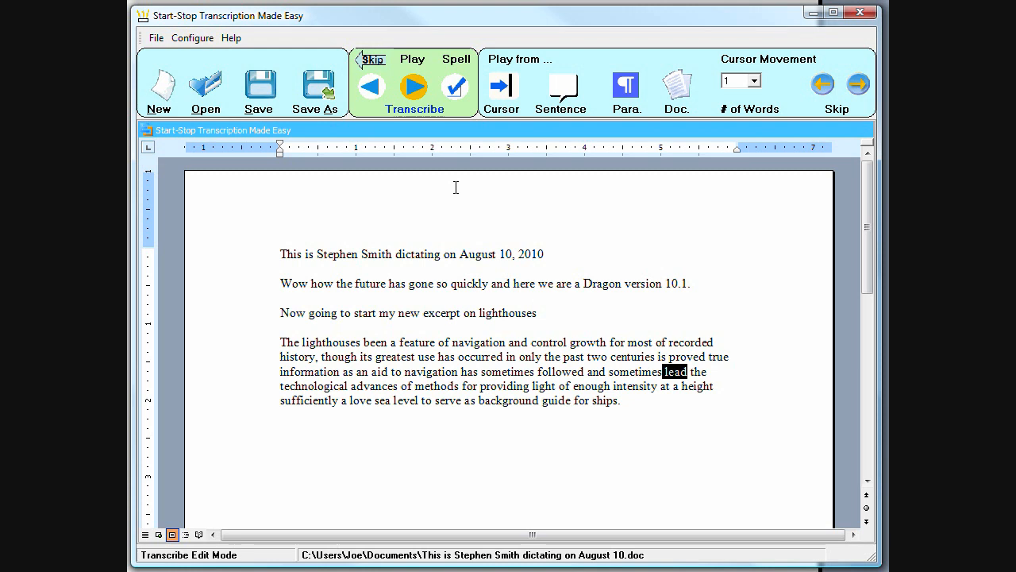
# Step: Stop playback, set # of Words to 3, and step back to 'centuries'
pyautogui.click(412, 86)
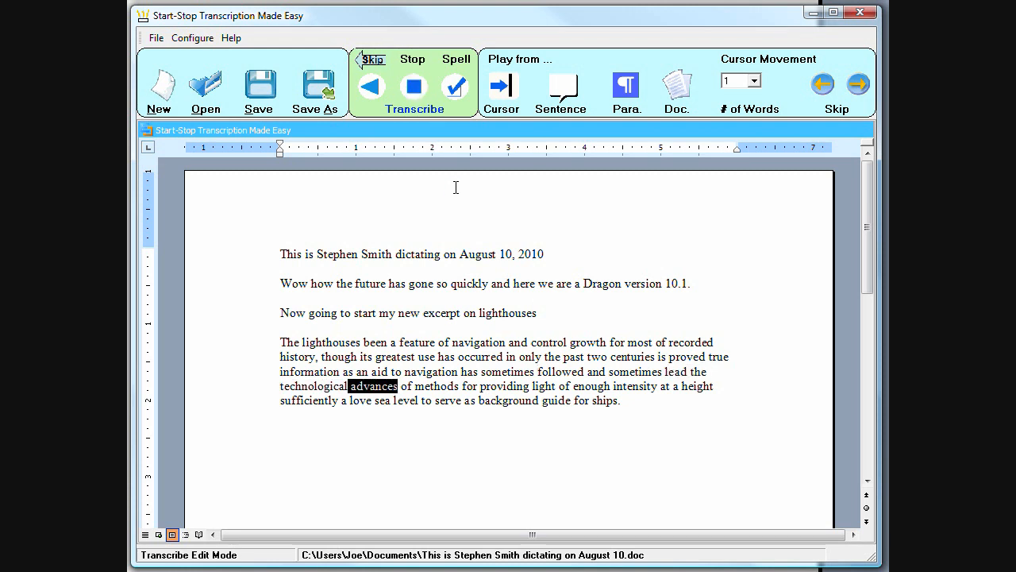
pyautogui.moveTo(695, 133)
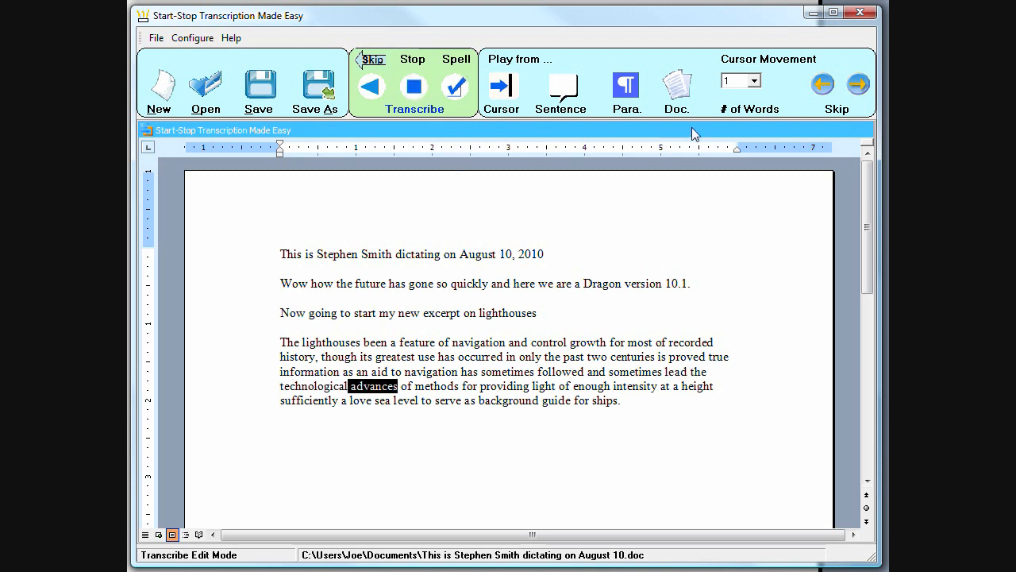
pyautogui.click(822, 84)
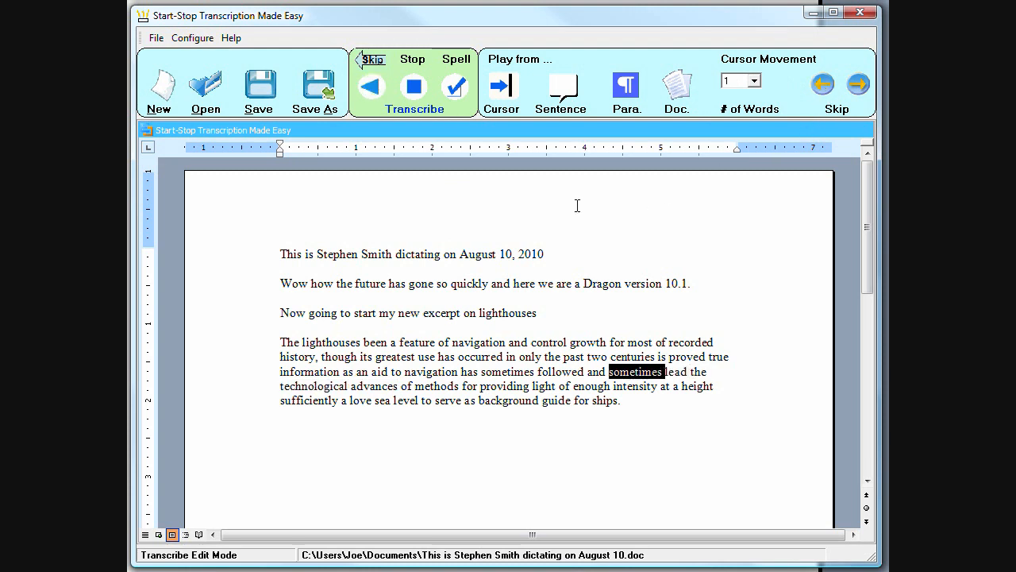
pyautogui.click(371, 85)
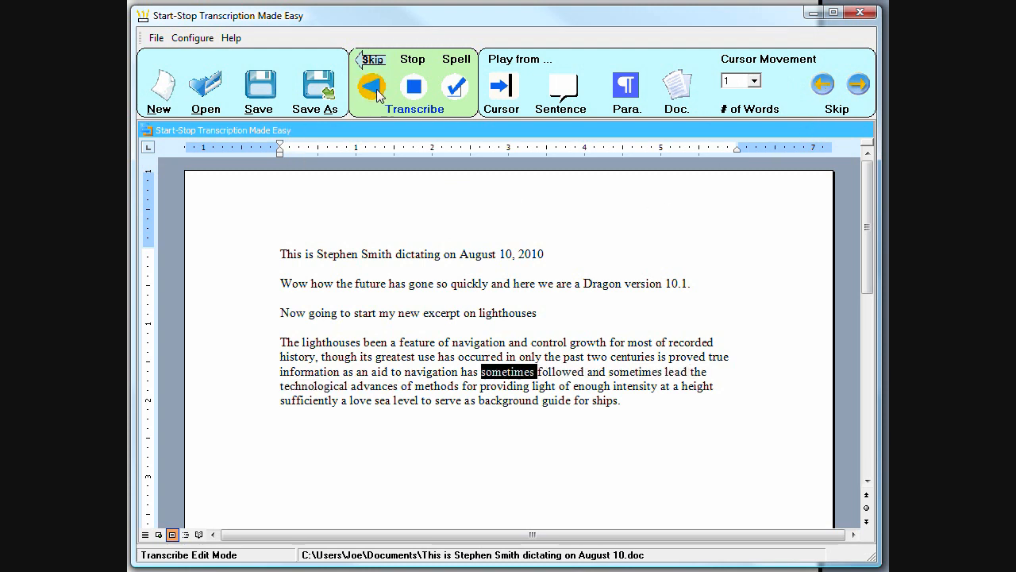
pyautogui.click(371, 86)
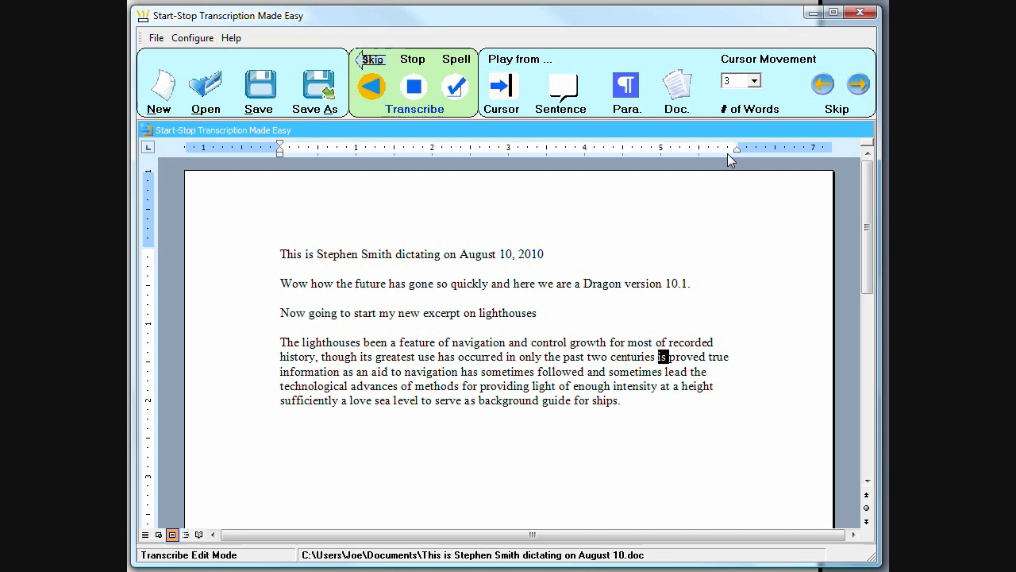
pyautogui.click(412, 85)
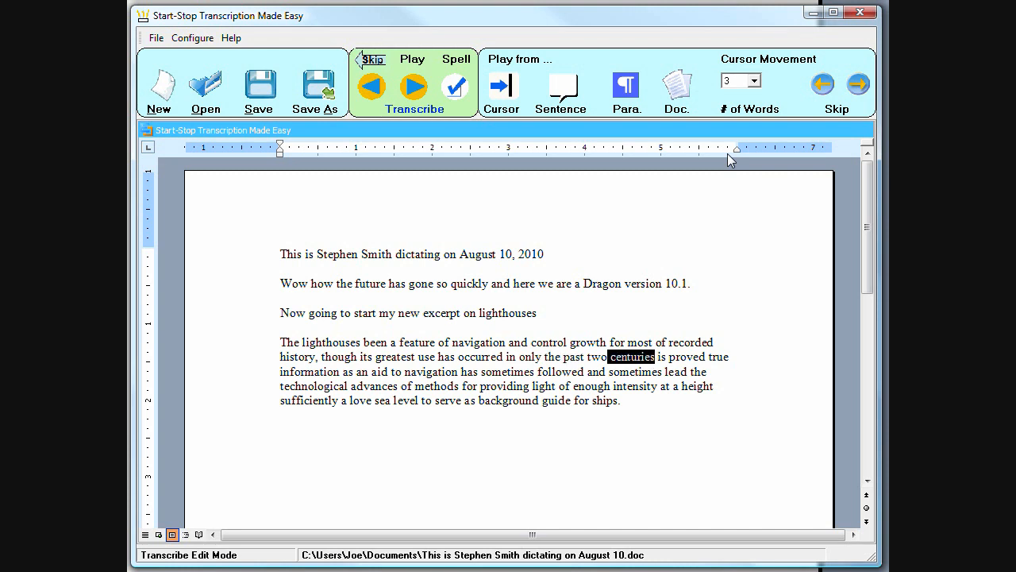
# Step: Switch Skip to forward and jump ahead three words at a time to 'technological'
pyautogui.click(412, 86)
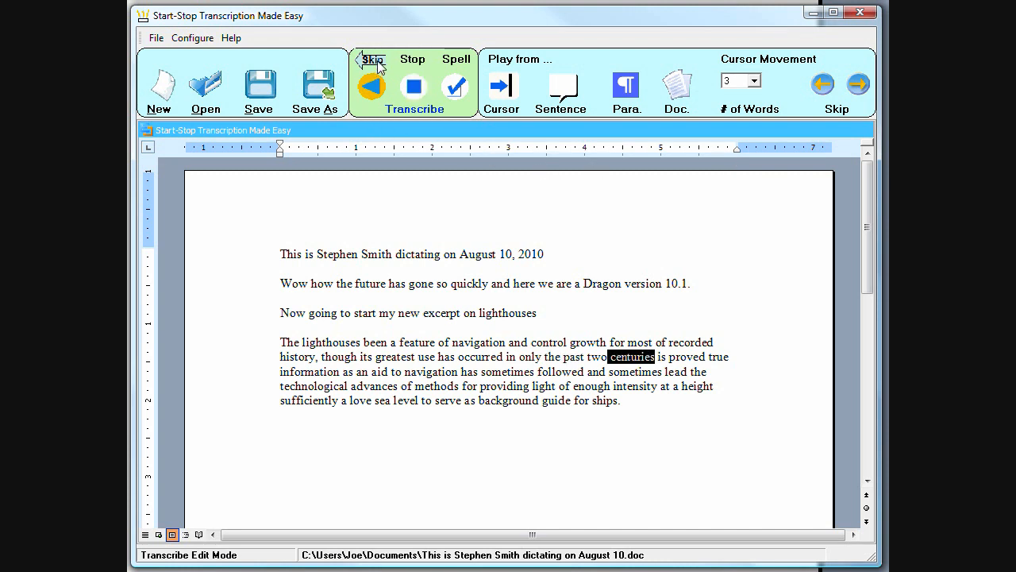
pyautogui.click(372, 86)
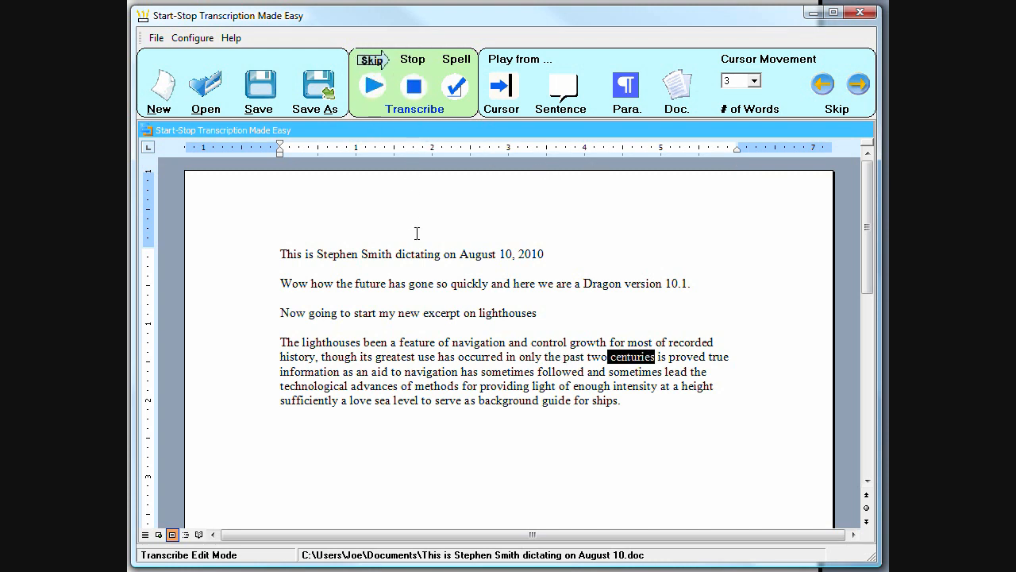
pyautogui.click(372, 86)
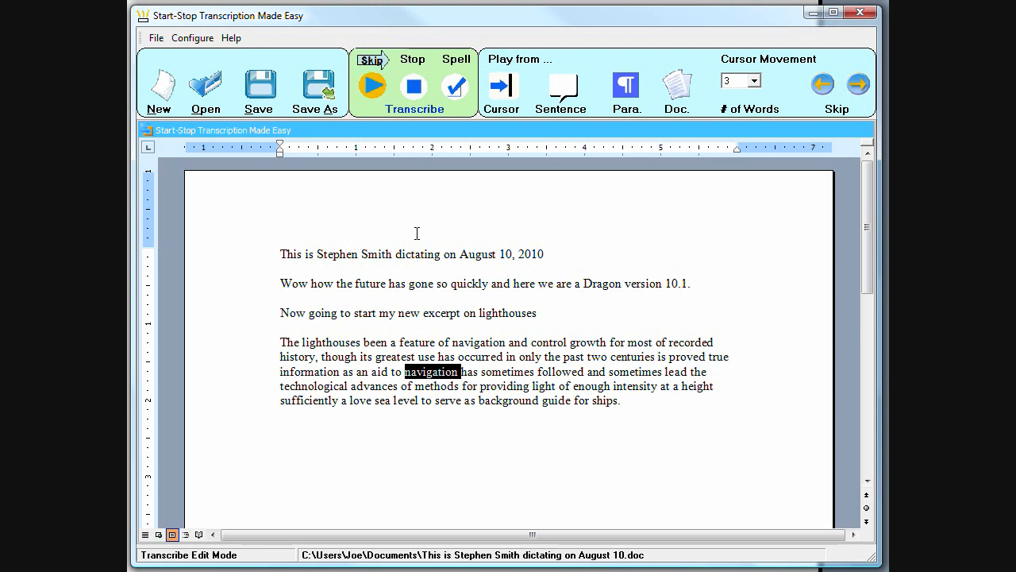
pyautogui.click(412, 86)
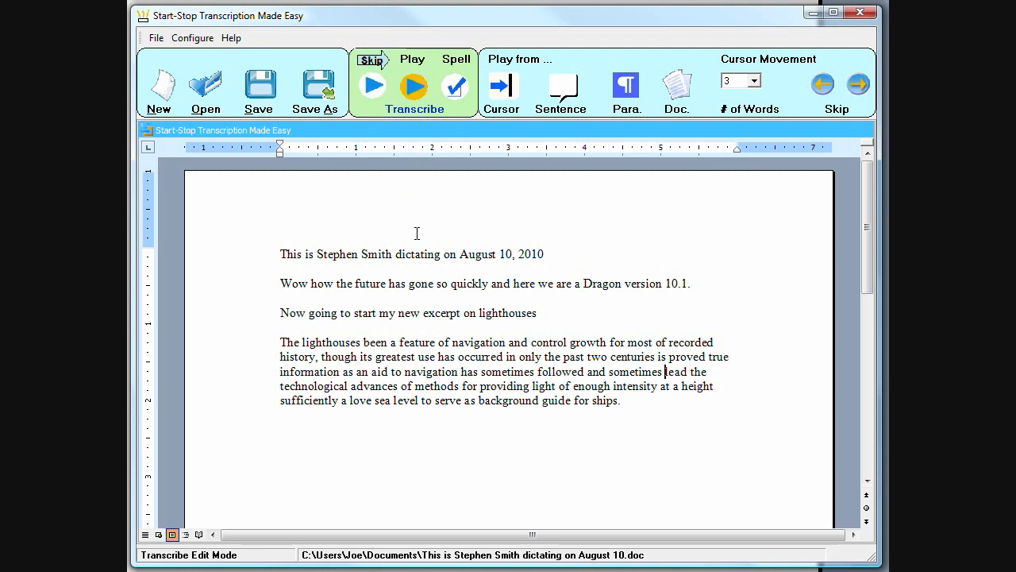
pyautogui.click(413, 86)
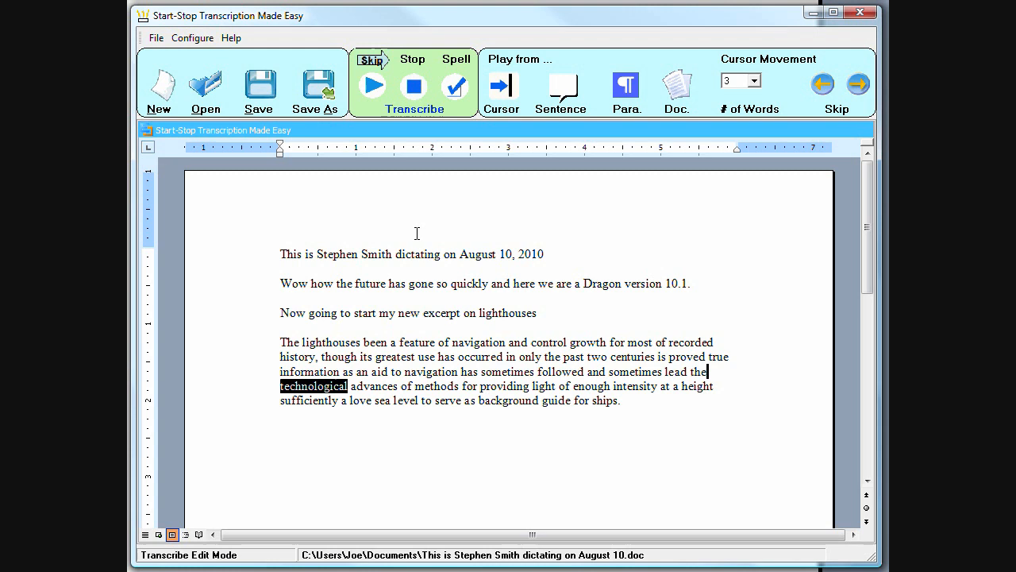
pyautogui.moveTo(383, 66)
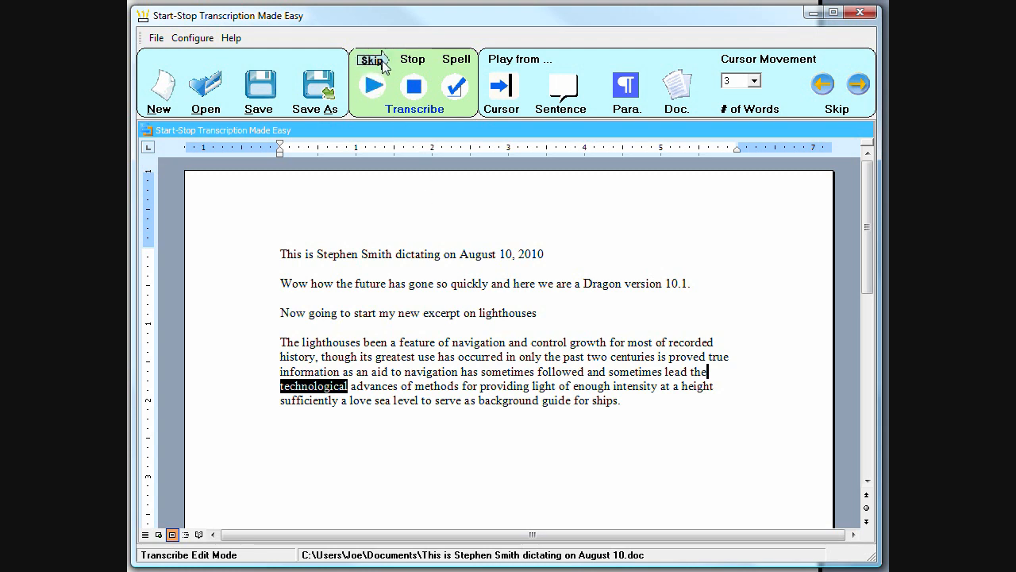
pyautogui.moveTo(512, 117)
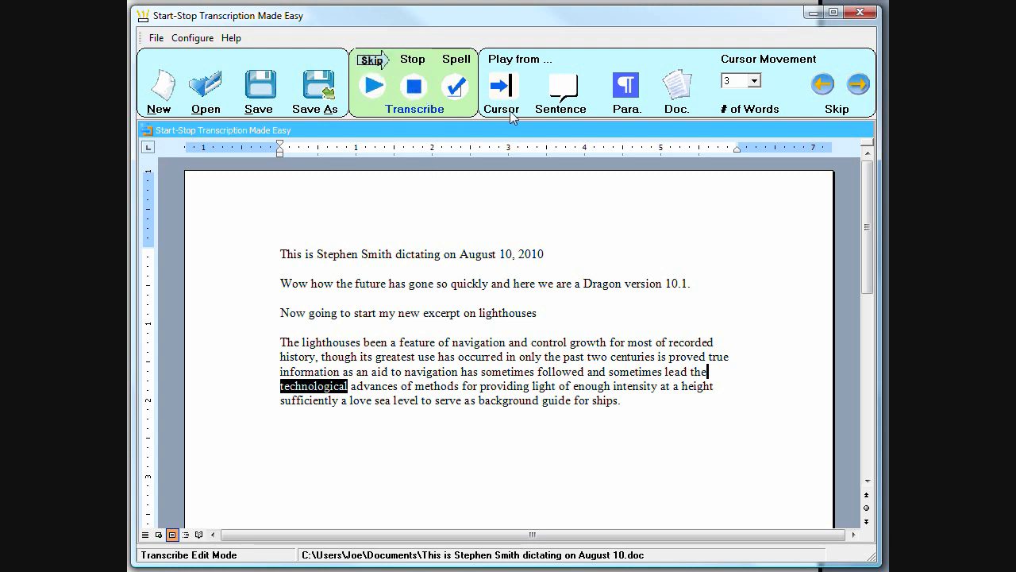
pyautogui.moveTo(626, 85)
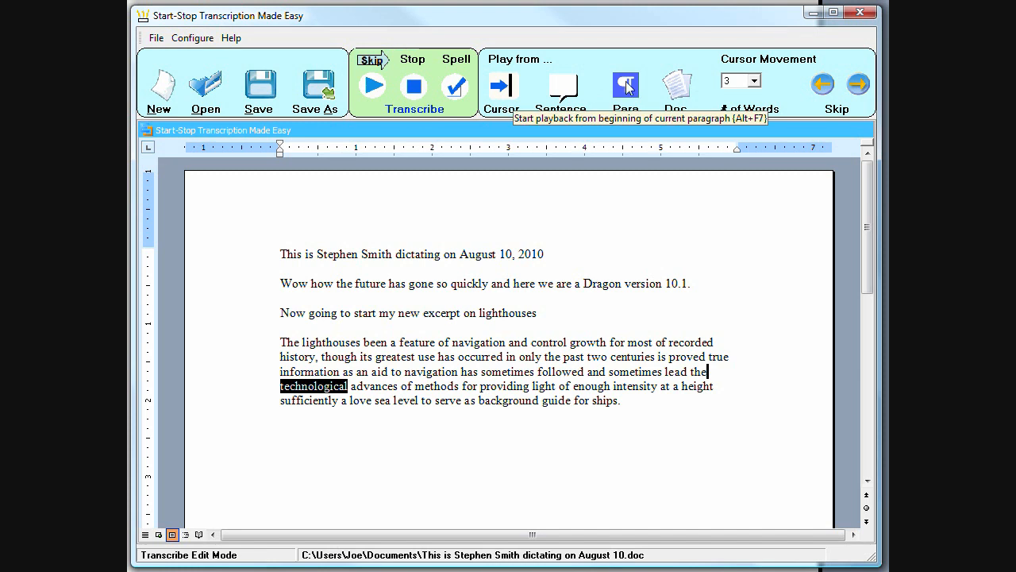
pyautogui.moveTo(677, 88)
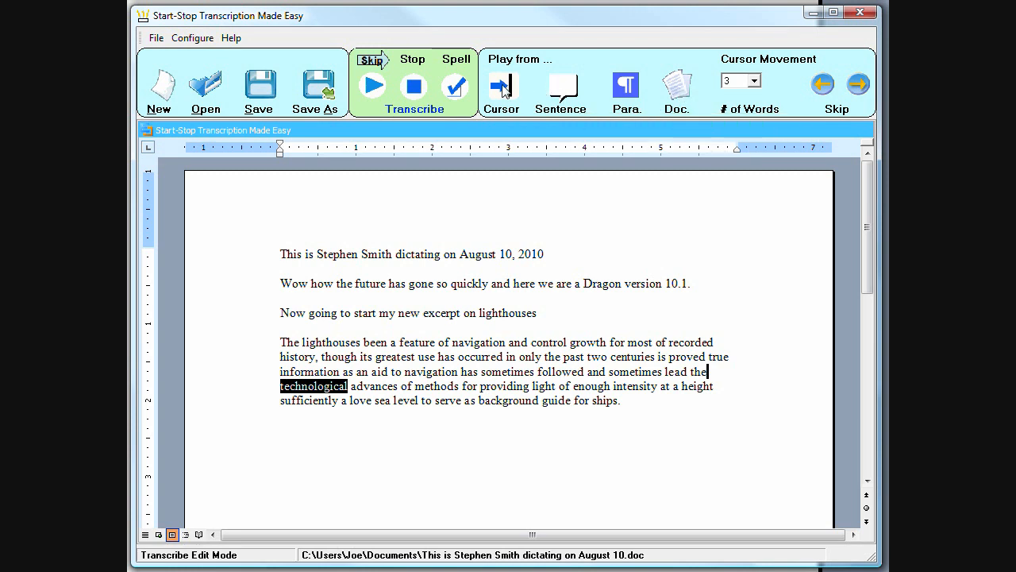
pyautogui.moveTo(633, 93)
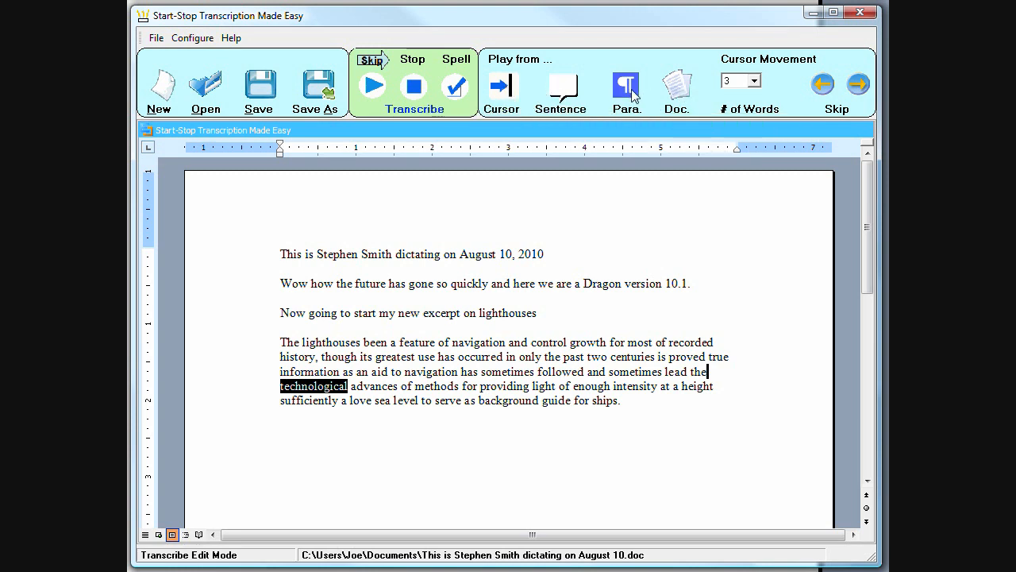
# Step: Use Para. under Play from... to restart playback at the paragraph start, reaching 'growth'
pyautogui.click(626, 85)
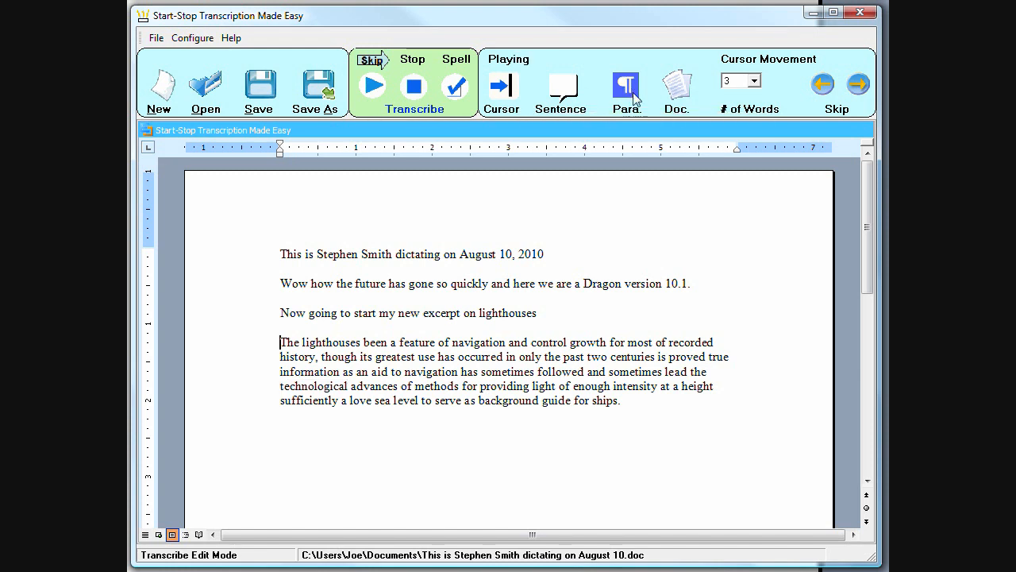
pyautogui.doubleClick(477, 342)
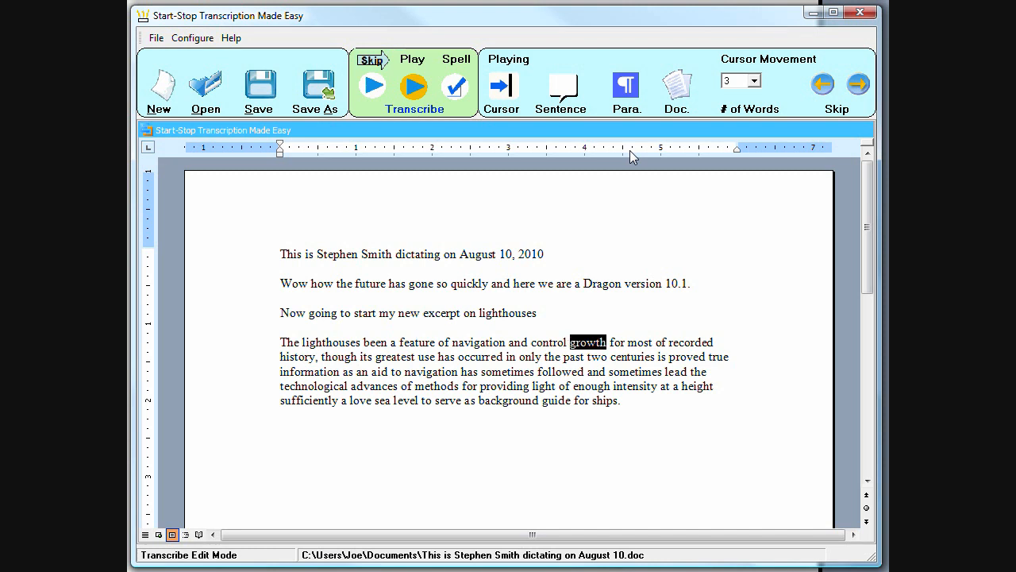
pyautogui.click(413, 85)
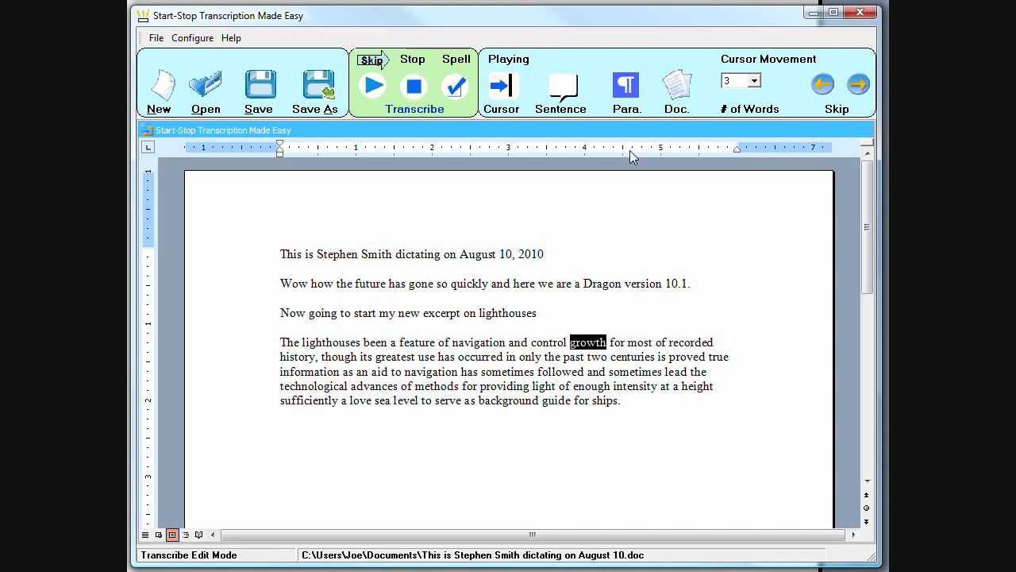